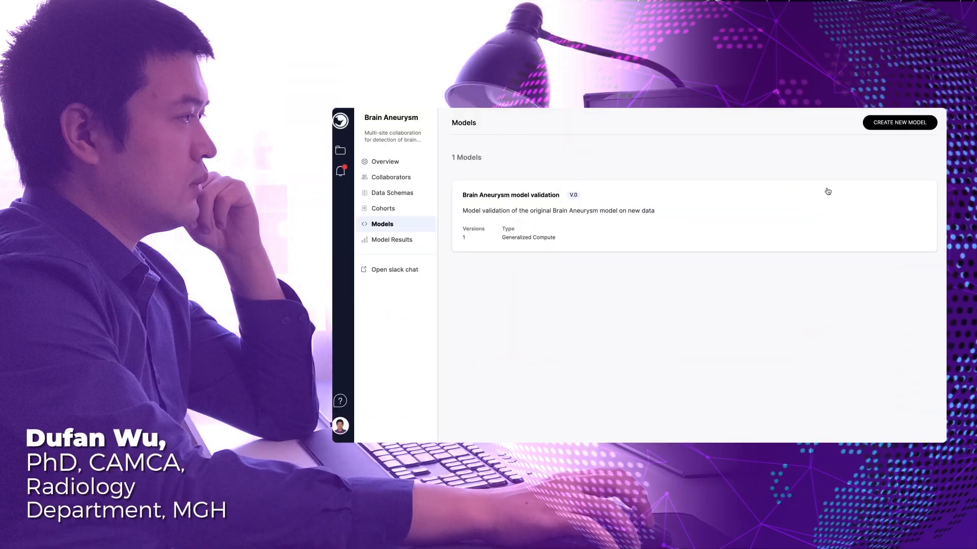
Step: Start a new model named Brain Aneurysm Federated Training, described as retraining with federated data
left_click(899, 123)
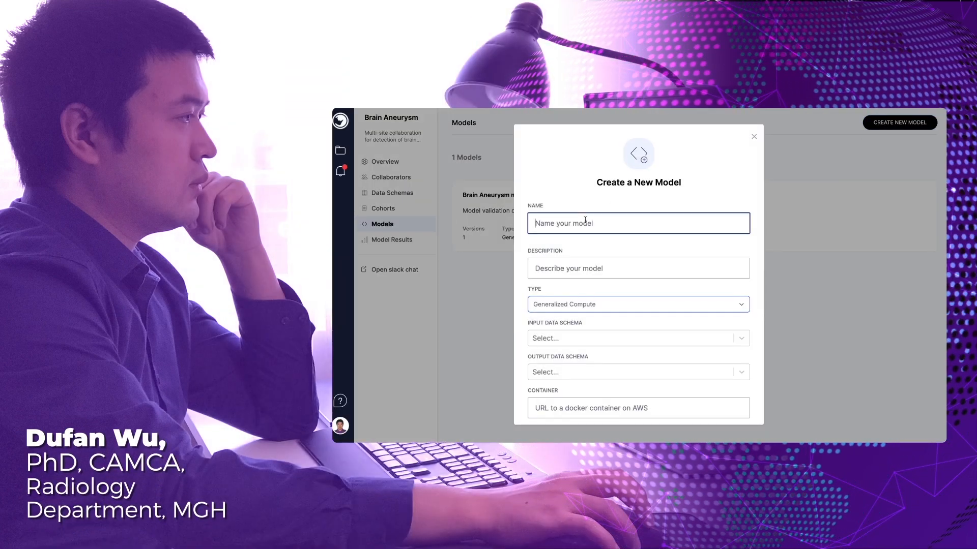
type("Brain Aneurysm Federated Training")
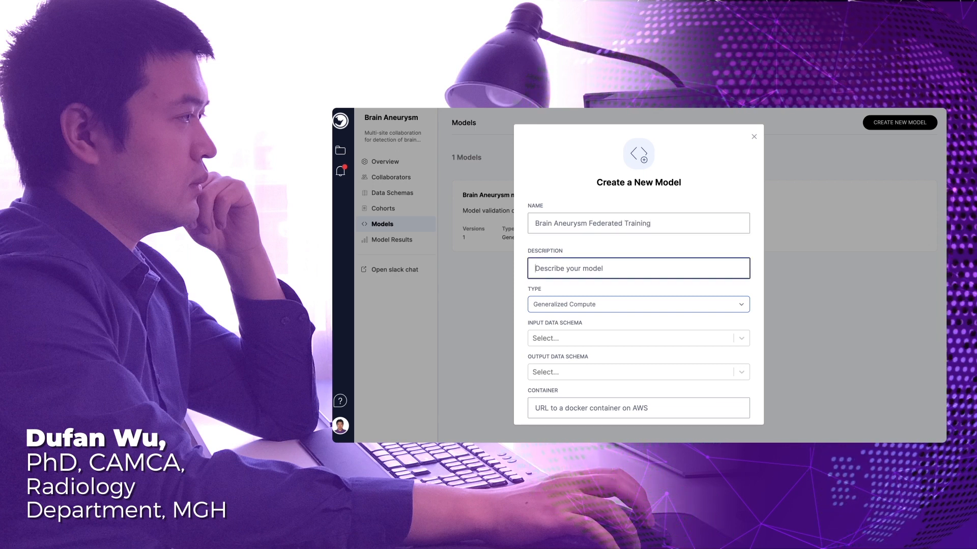
type("Retraining the Brain Aneurysm model")
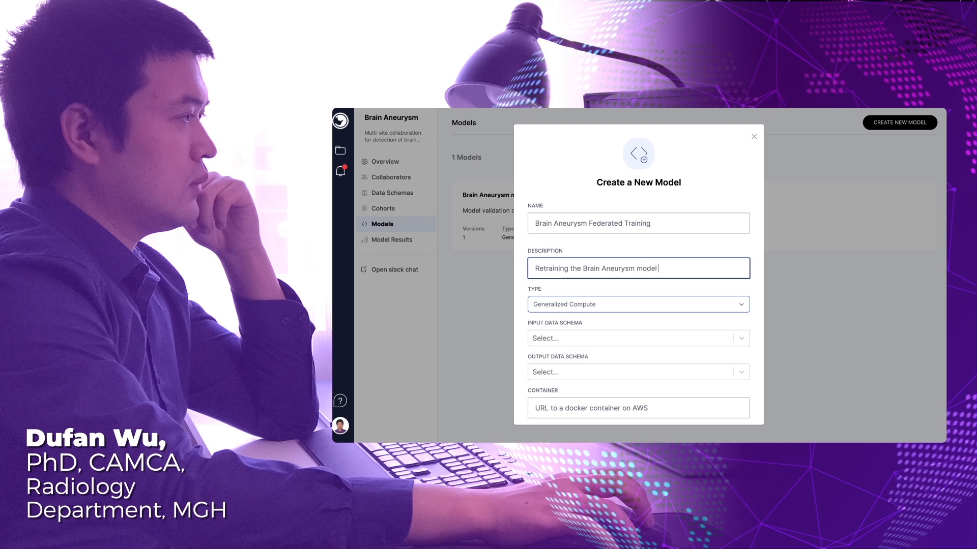
type("using federa")
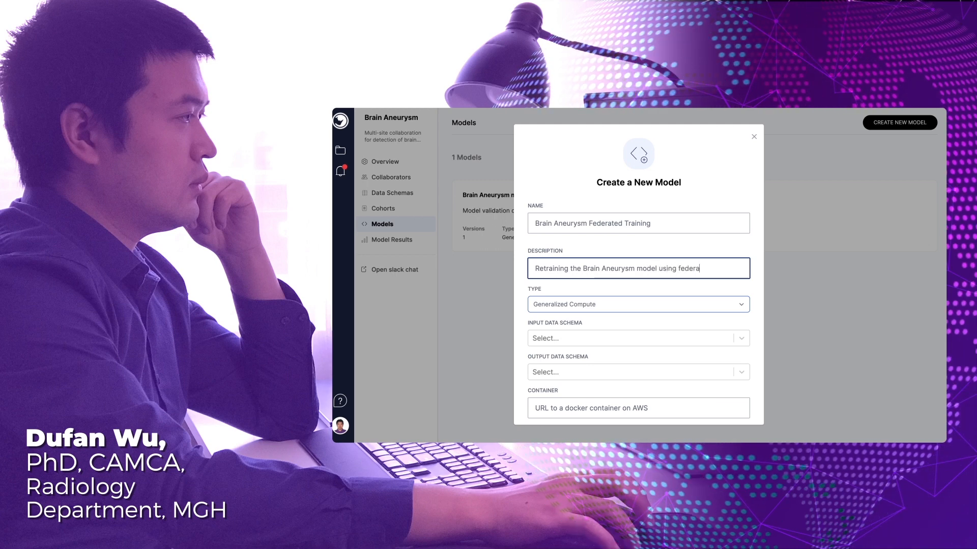
Step: Make it an NVIDIA FLARE model with Brain Aneurysm Schema (v1) input and create it
left_click(638, 304)
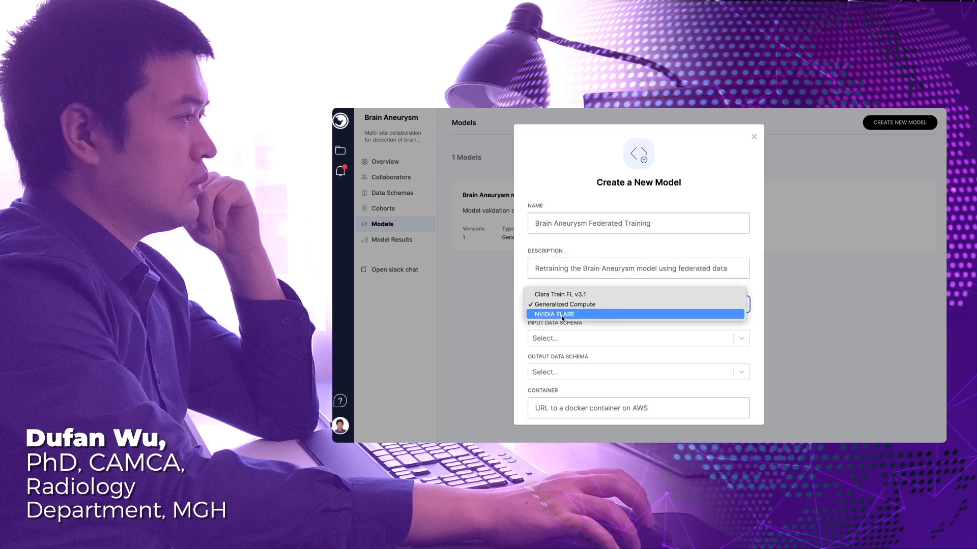
left_click(560, 314)
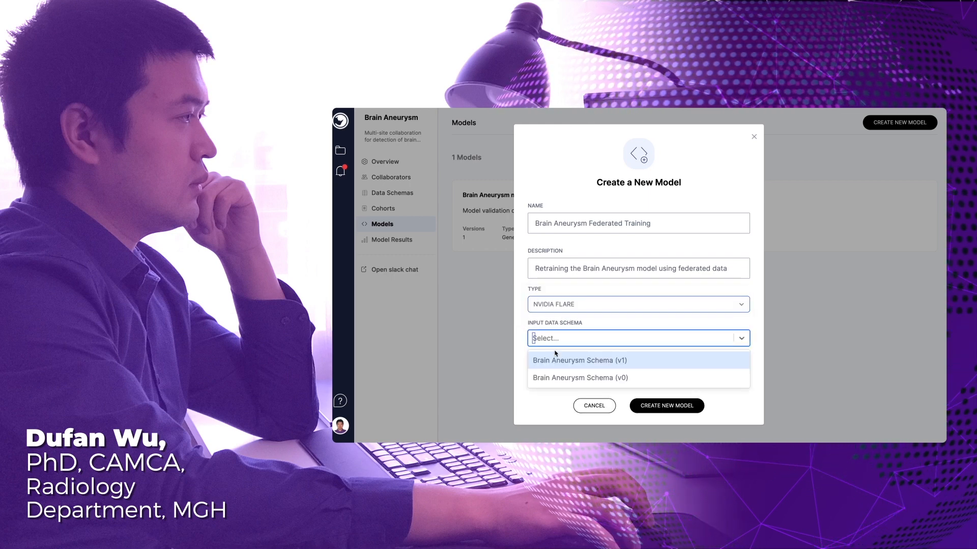
left_click(579, 360)
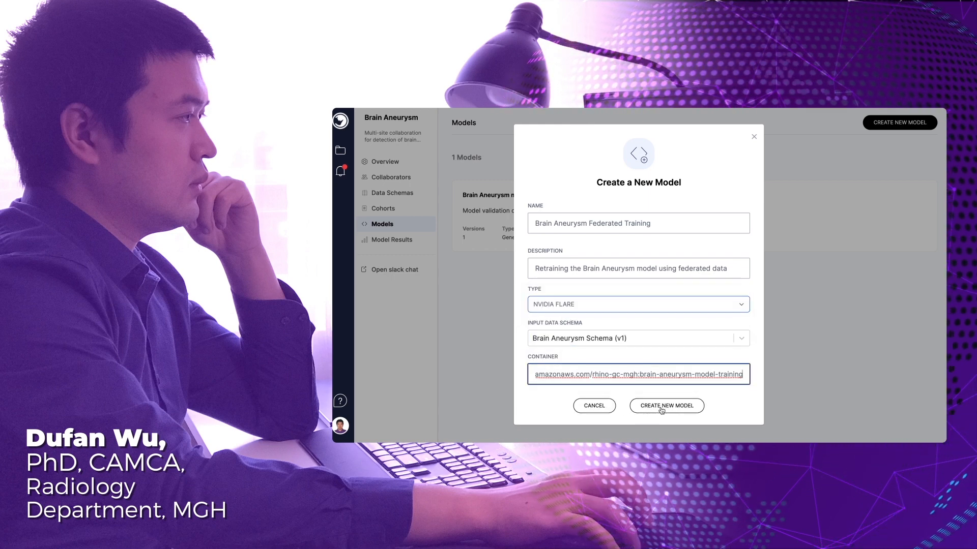
left_click(666, 406)
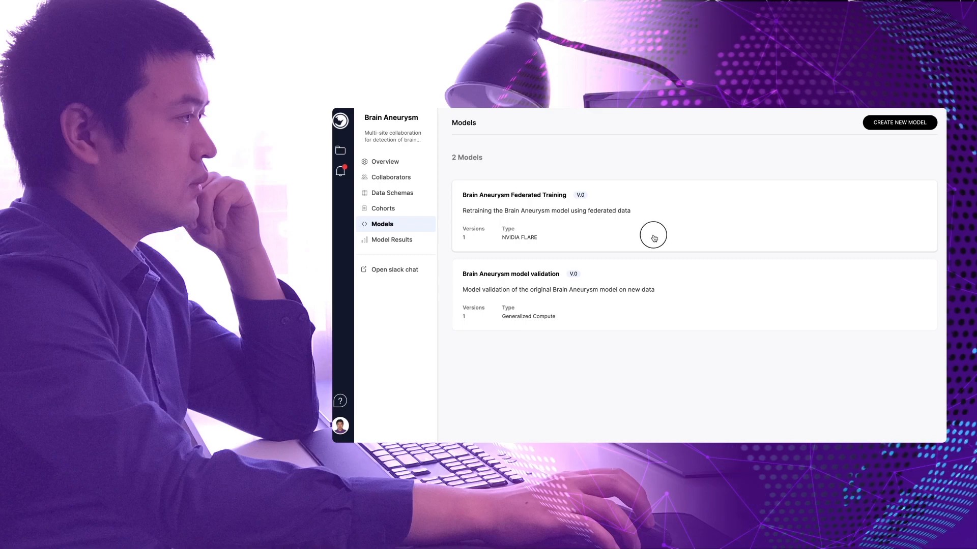
Step: Invite Lahey Radiology as a new collaborator, approving and sending the invitation
left_click(391, 177)
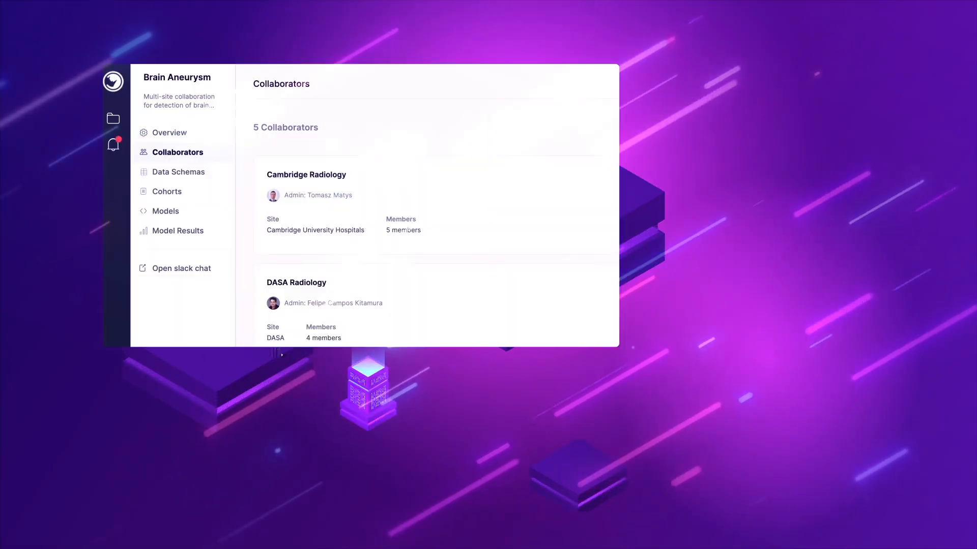
scroll("down", 3)
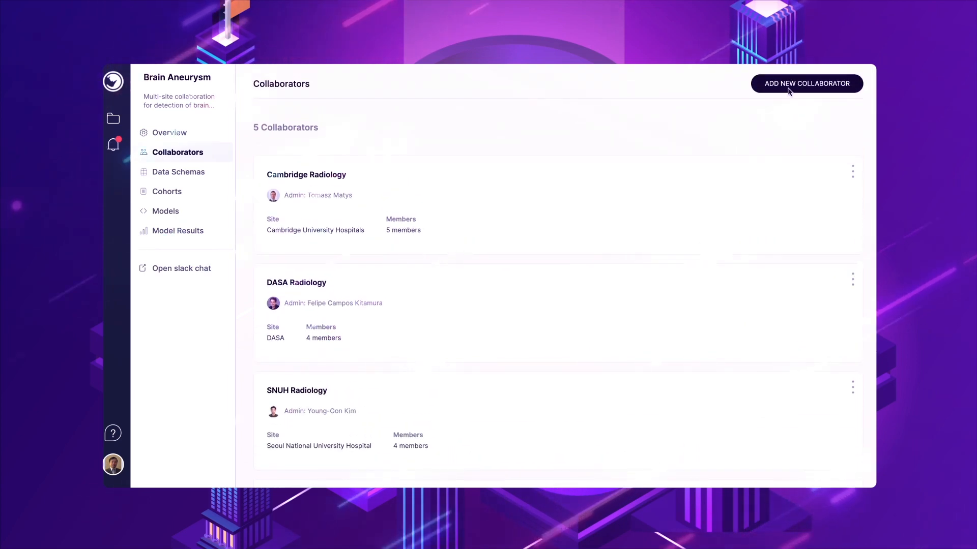
left_click(806, 84)
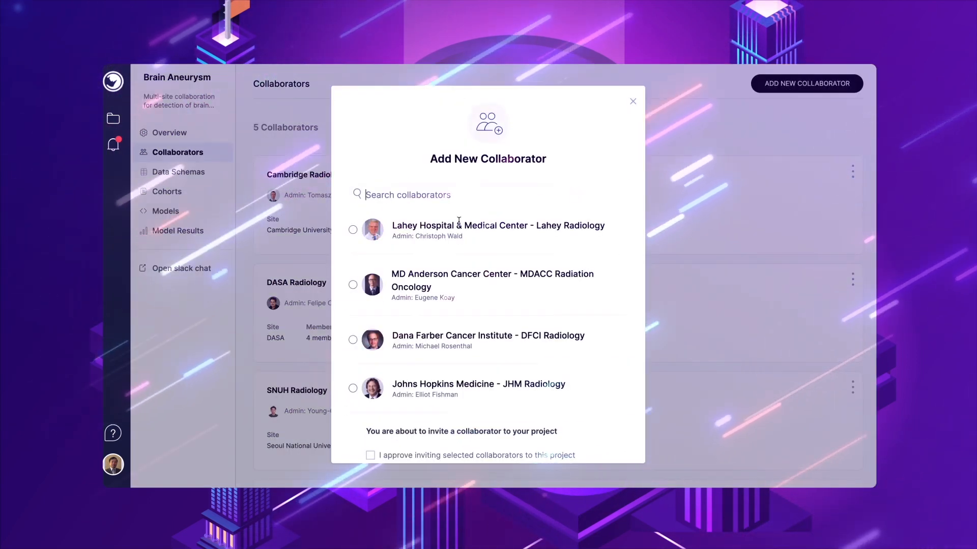
left_click(353, 230)
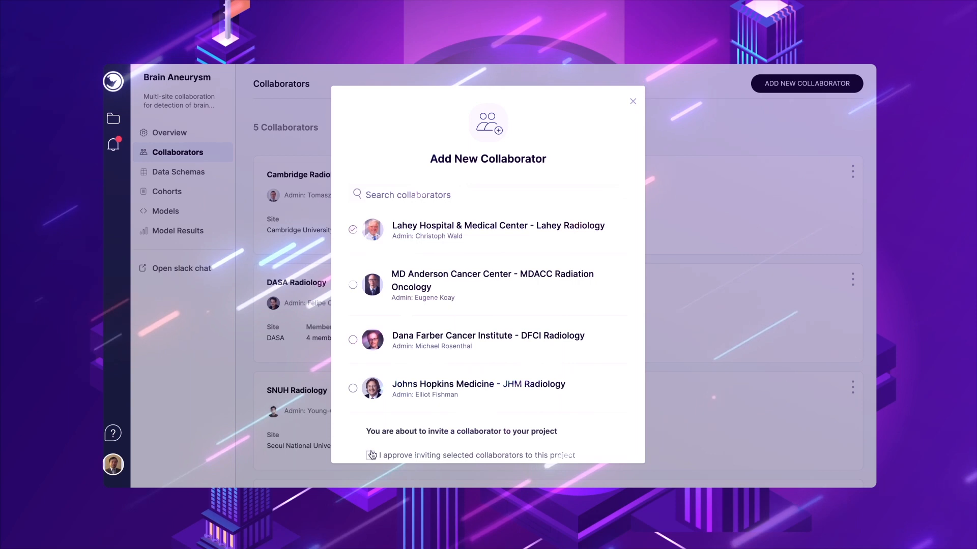
left_click(370, 455)
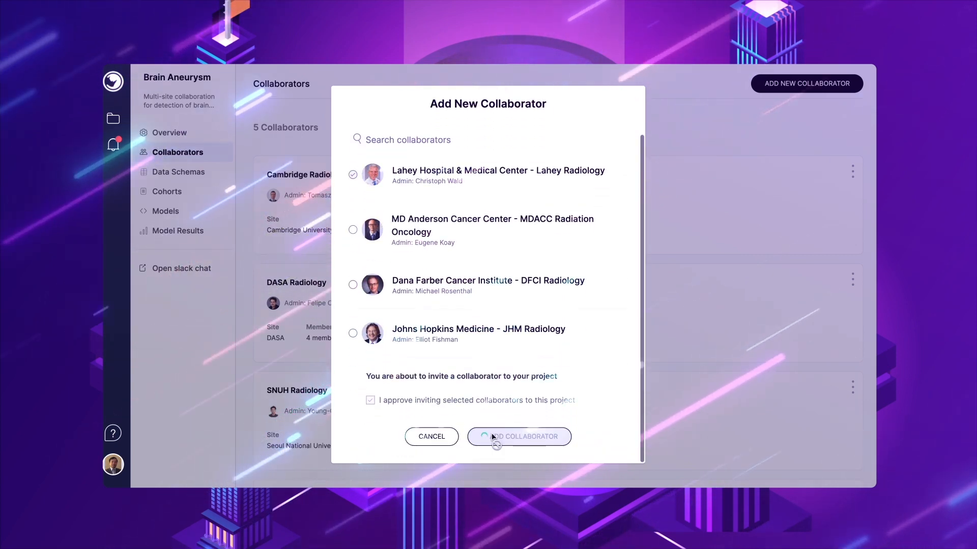
left_click(519, 436)
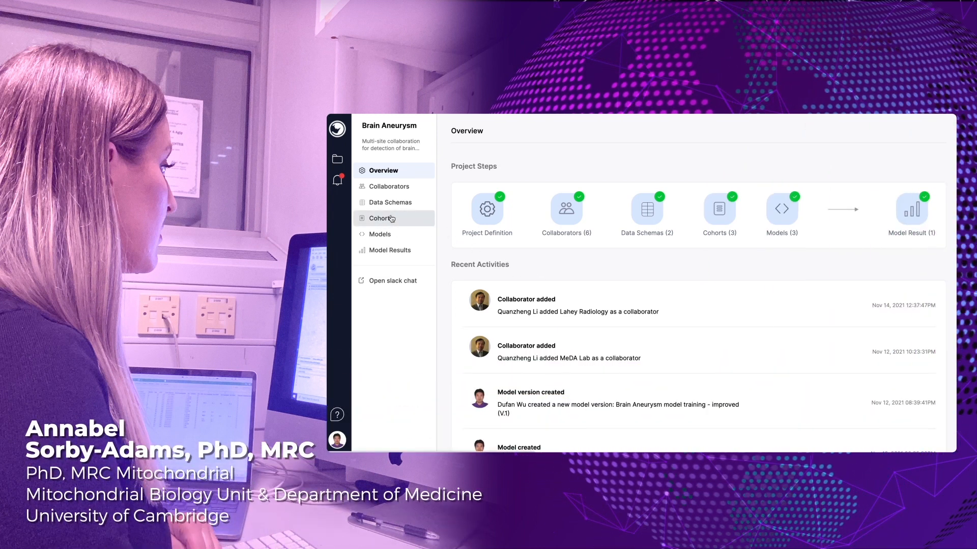
Step: Browse the MGH and CUH cohorts and show their comparison charts under Info
left_click(380, 219)
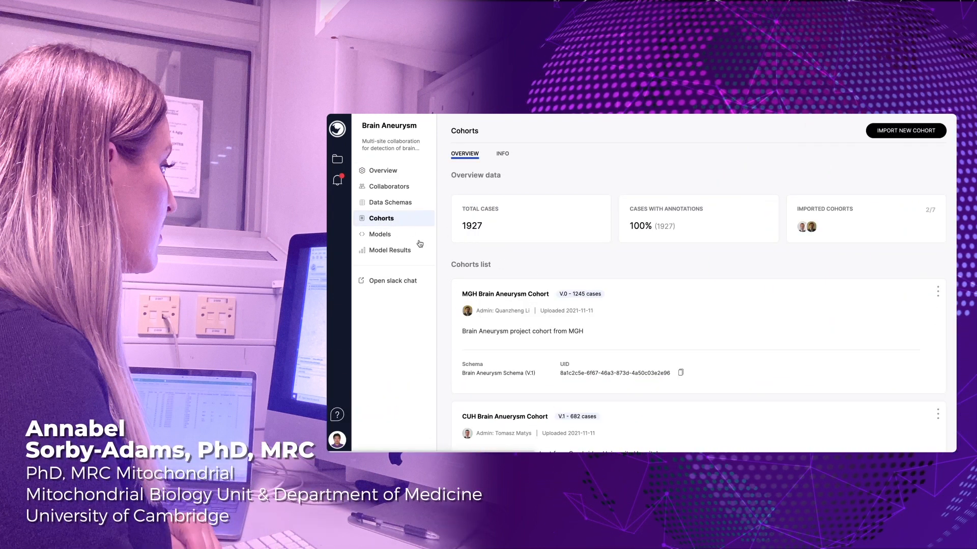
scroll("down", 3)
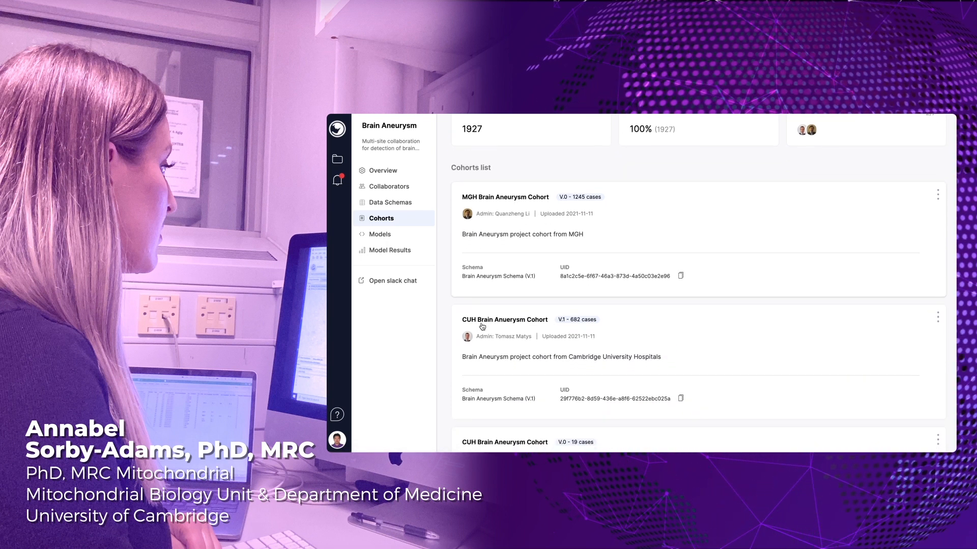
scroll("up", 3)
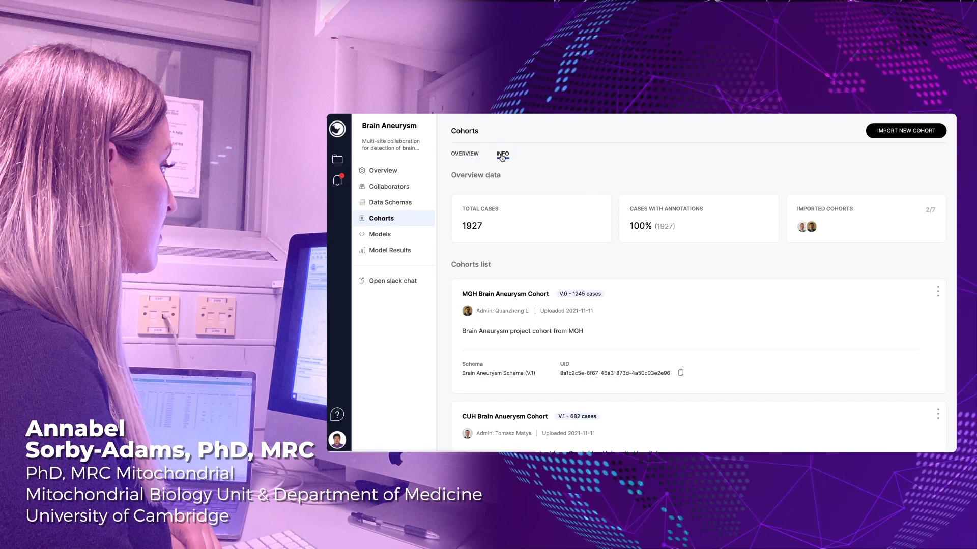
left_click(502, 154)
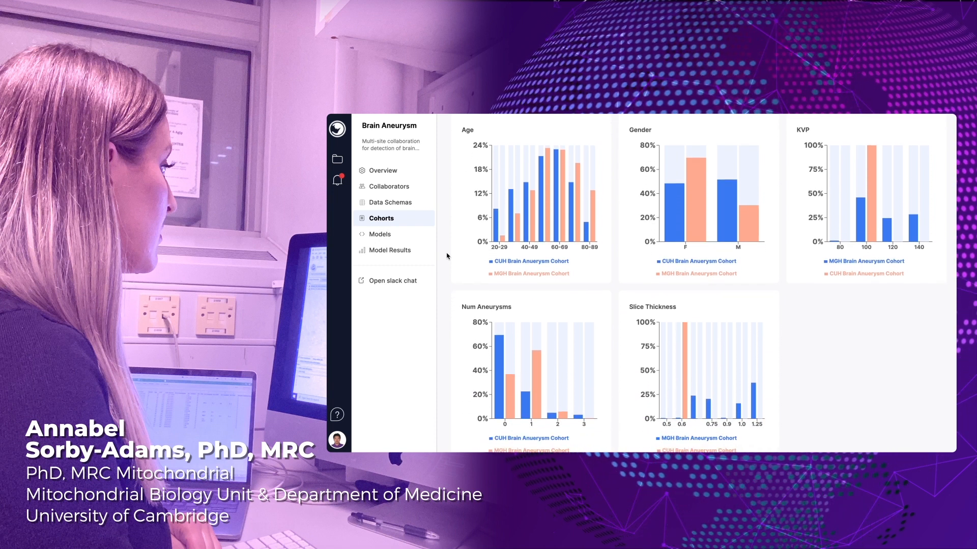
mouse_move(488, 242)
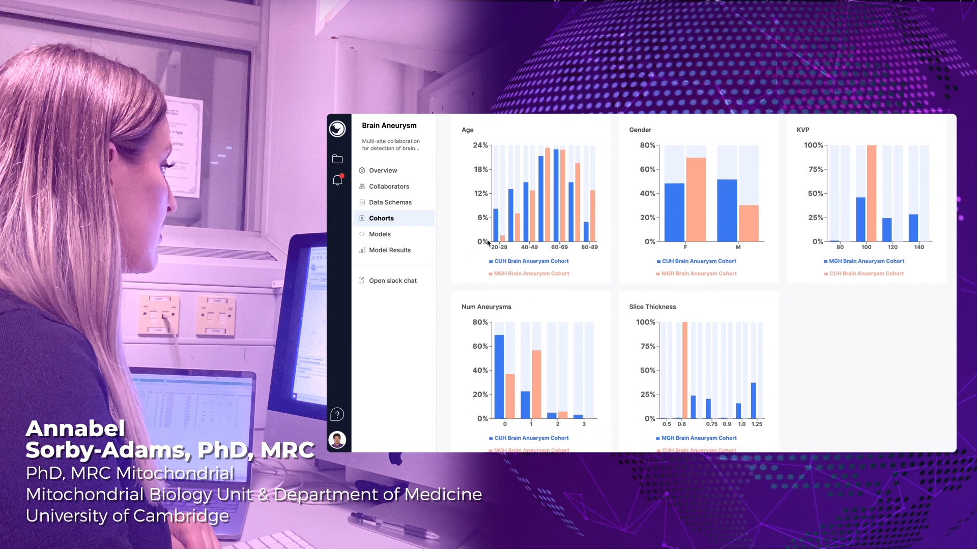
mouse_move(570, 237)
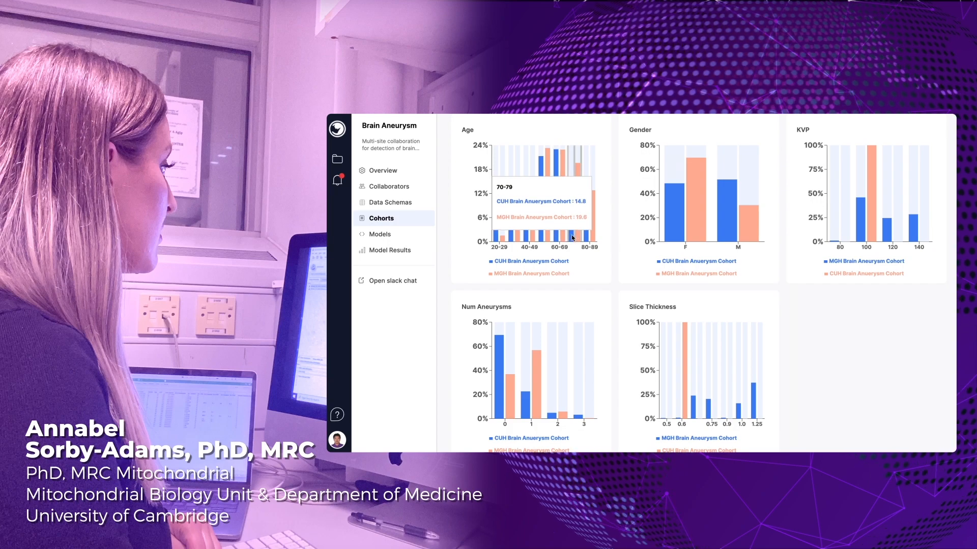